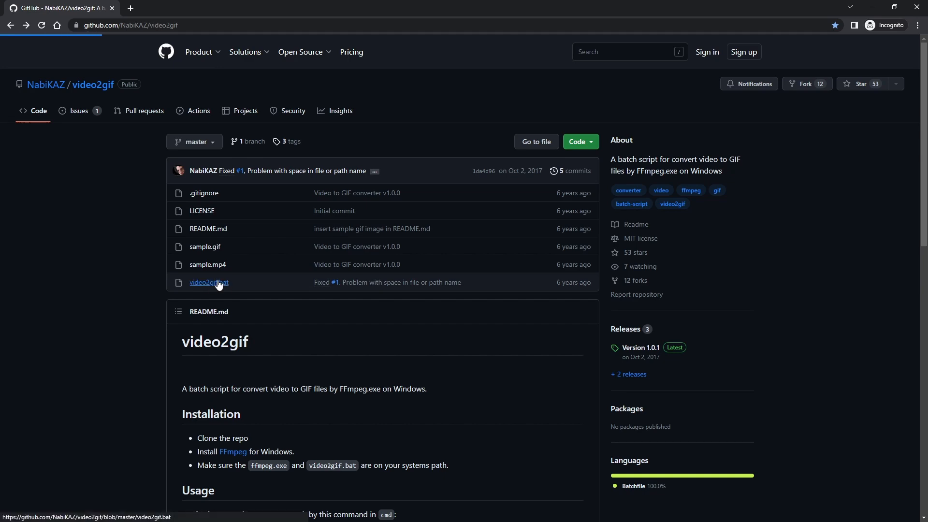
- Follow the FFmpeg link in the video2gif installation instructions to reach ffmpeg.org
{"action": "left_click", "coordinate": [208, 282]}
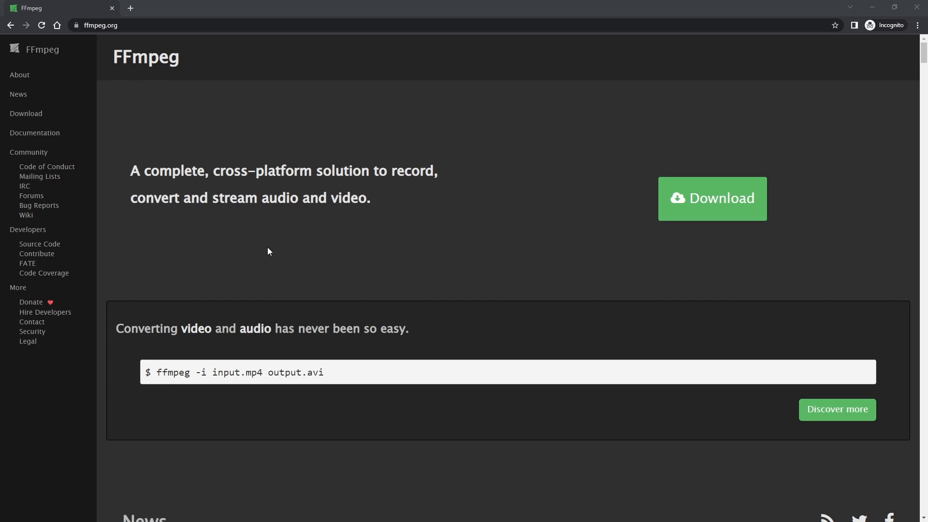
- Go from FFmpeg's Download page to the Windows builds from gyan.dev
{"action": "left_click", "coordinate": [712, 198]}
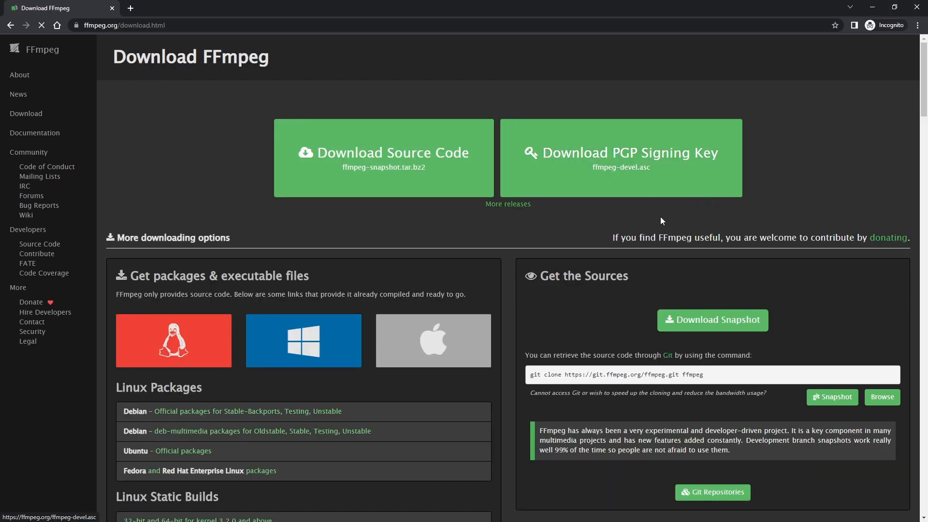
{"action": "left_click", "coordinate": [303, 340]}
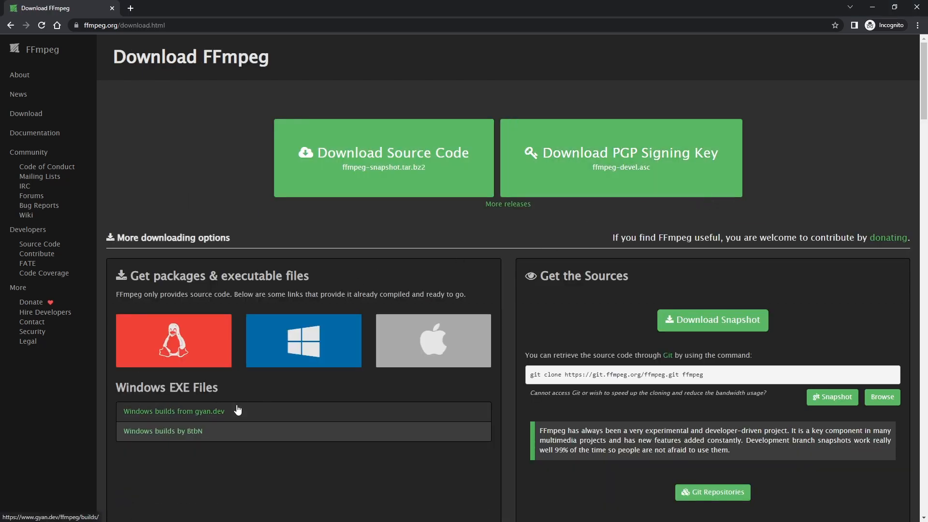
{"action": "left_click", "coordinate": [174, 411]}
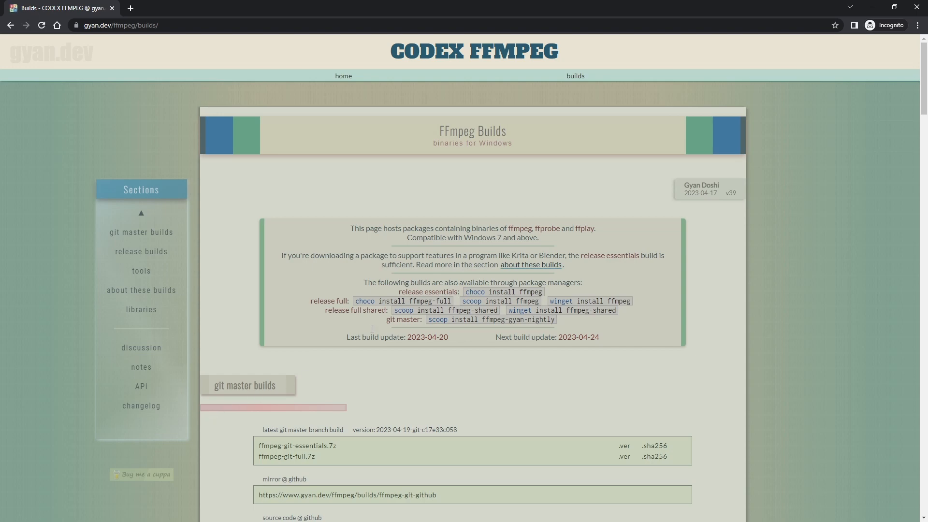
{"action": "scroll", "scroll_direction": "down", "scroll_amount": 3}
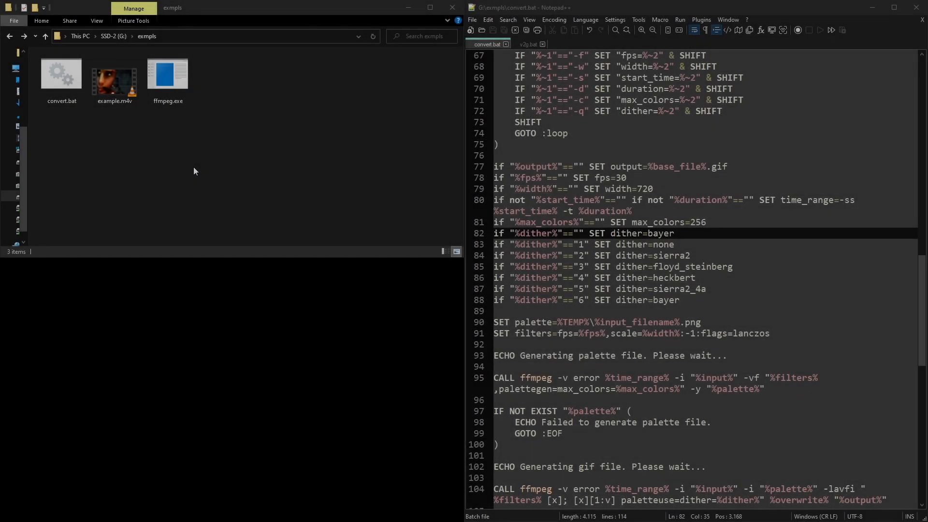
- Convert example.m4v with convert.bat and close the GIF preview
{"action": "left_click", "coordinate": [114, 77]}
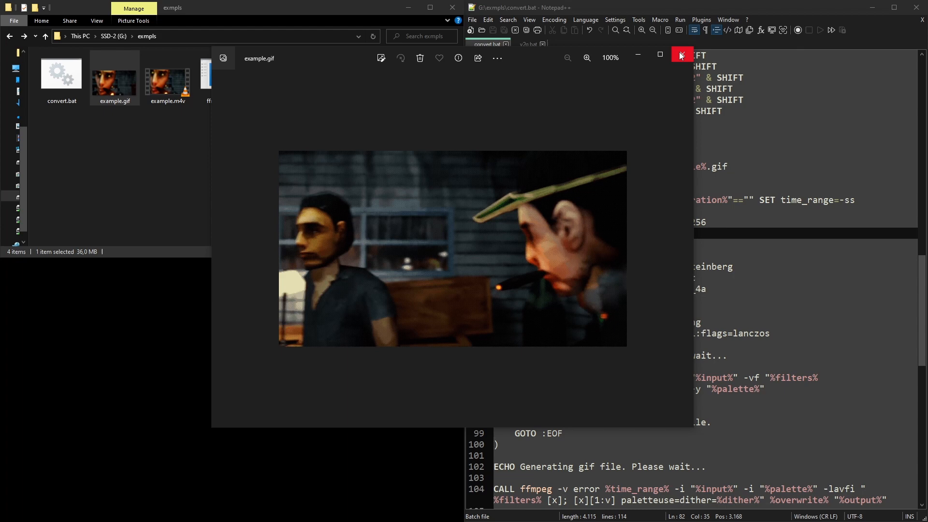
{"action": "left_click", "coordinate": [680, 54]}
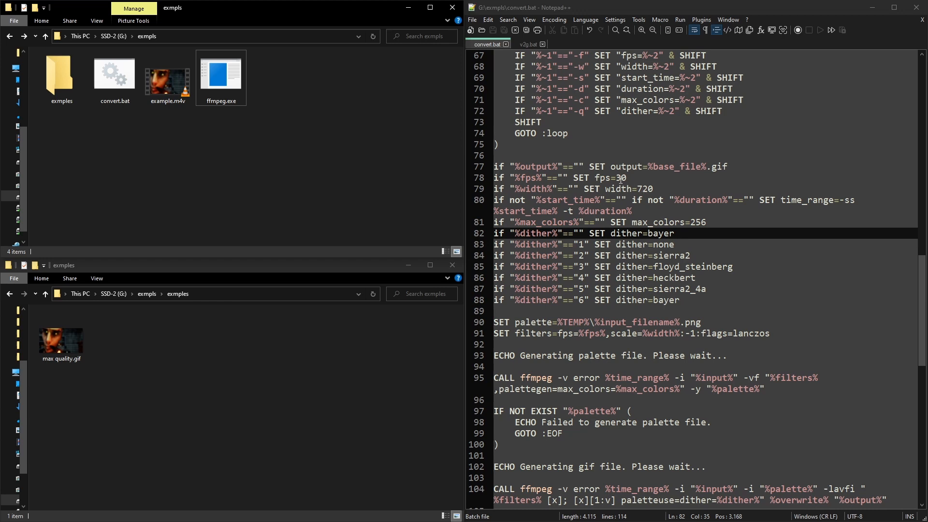
- Set convert.bat defaults to fps 12, max_colors 128 and dither none, then preview example.gif
{"action": "type", "text": "12"}
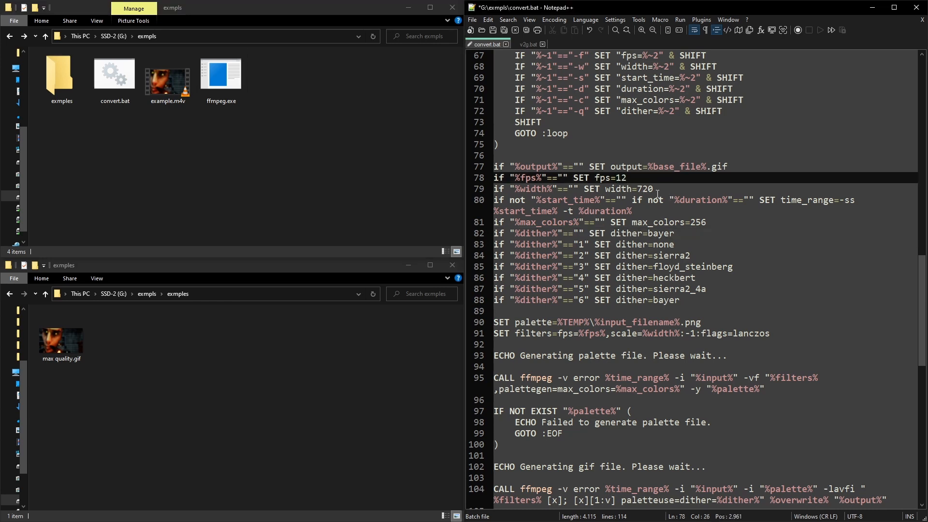
{"action": "type", "text": "12"}
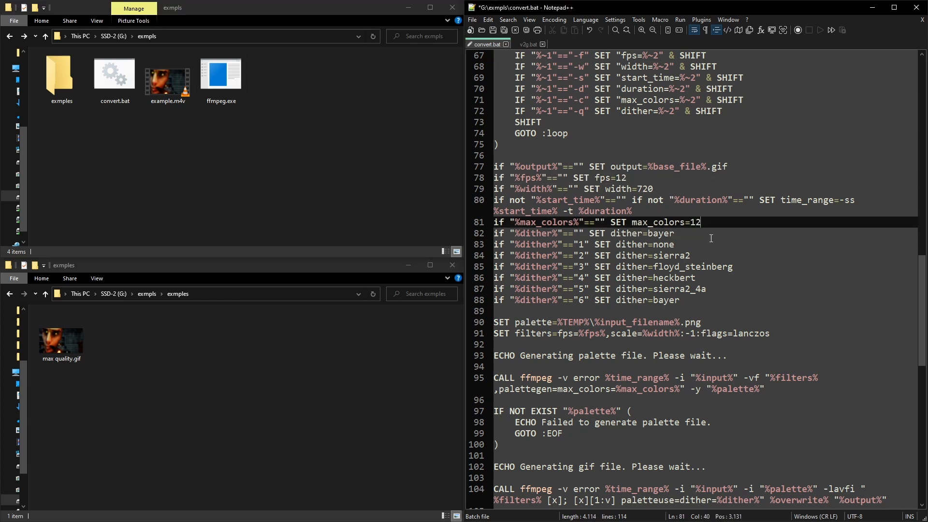
{"action": "type", "text": "8"}
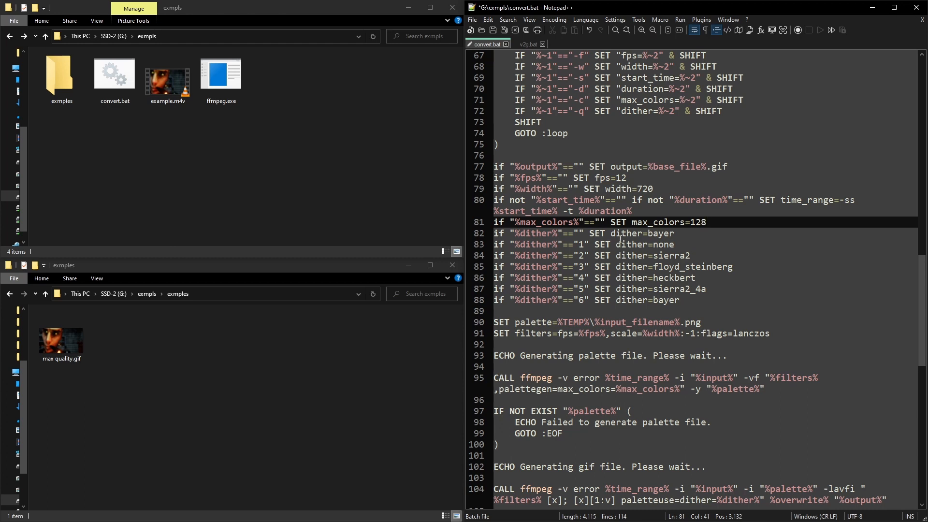
{"action": "double_click", "coordinate": [665, 300]}
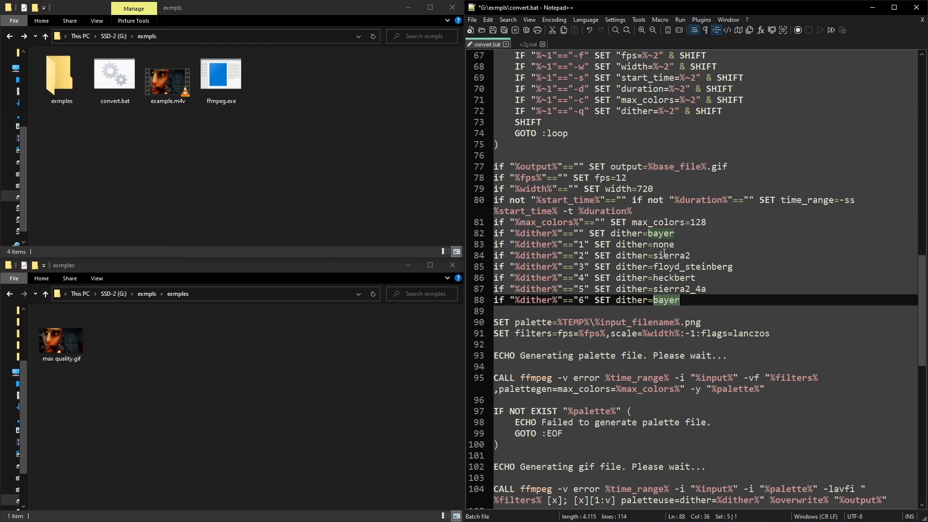
{"action": "type", "text": "n"}
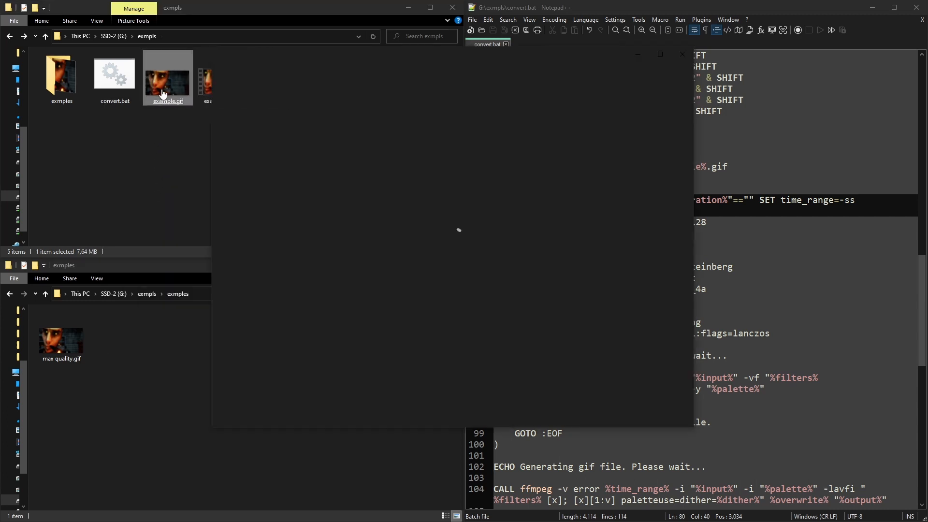
{"action": "double_click", "coordinate": [168, 75]}
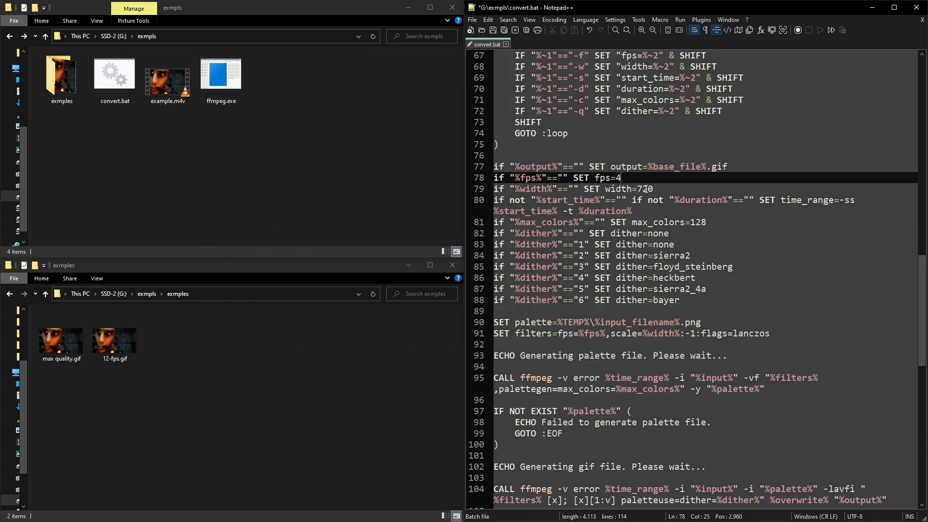
- Try width 480, restore 720, rerun confirming overwrite, and restore bayer dithering
{"action": "type", "text": "480"}
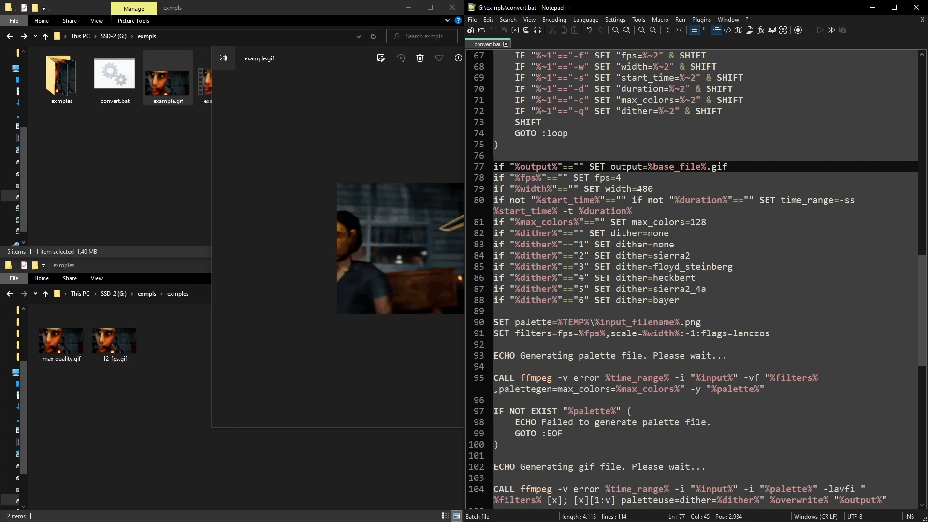
{"action": "type", "text": "720"}
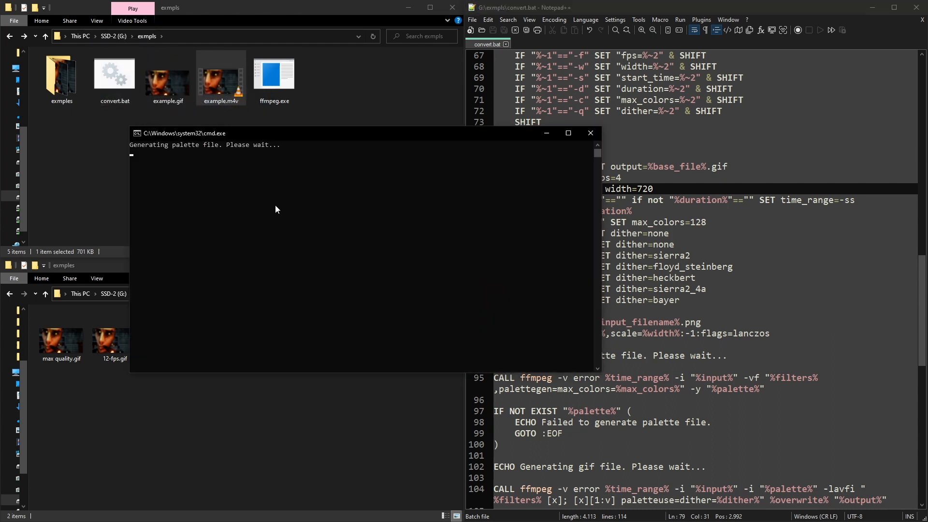
{"action": "type", "text": "y"}
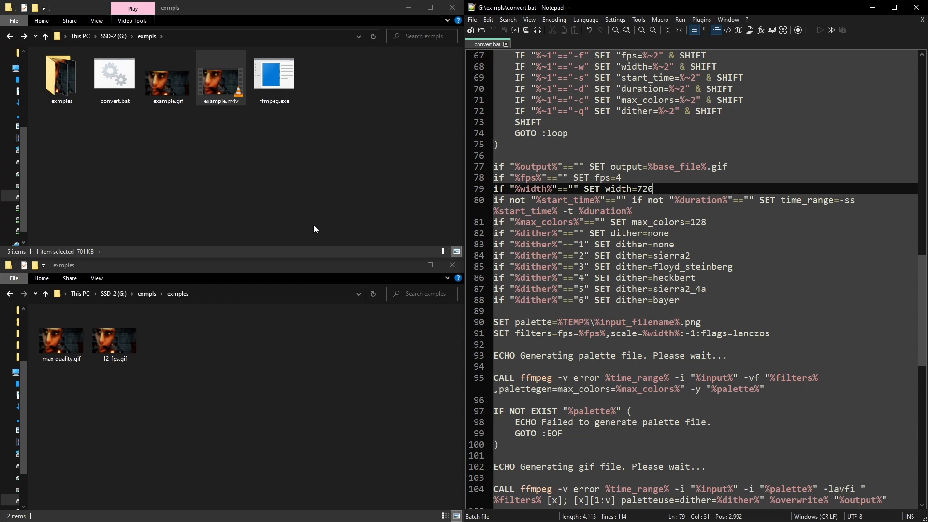
{"action": "double_click", "coordinate": [168, 72]}
{"action": "type", "text": "bayer"}
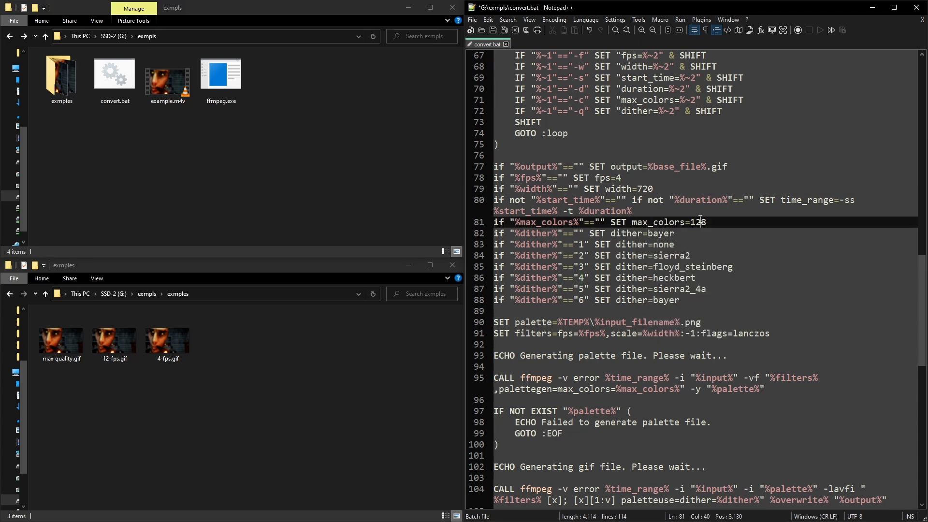
- Raise max_colors to 256 and preview the regenerated example.gif
{"action": "left_click", "coordinate": [168, 74]}
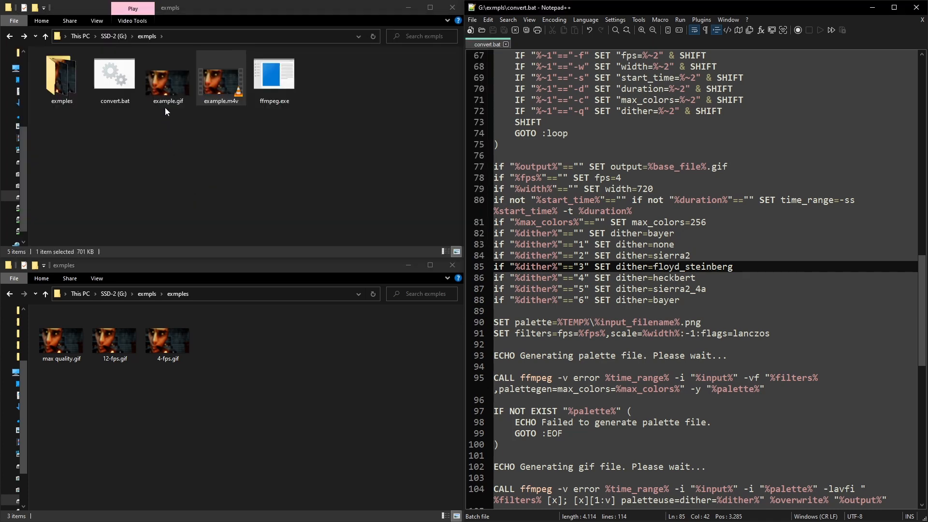
{"action": "double_click", "coordinate": [167, 74]}
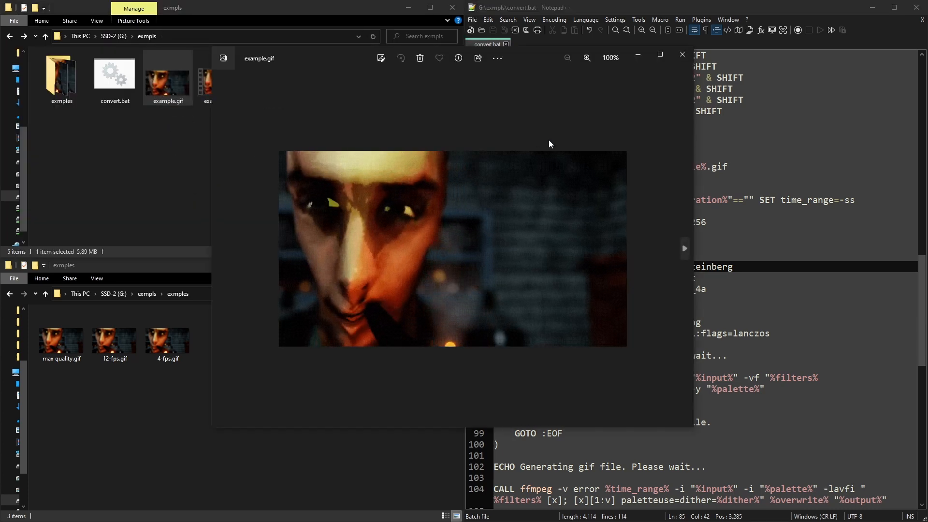